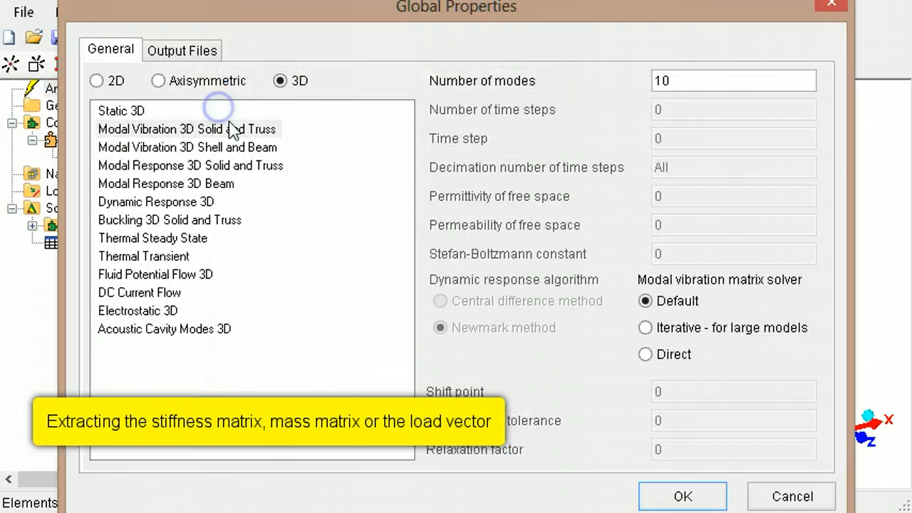
Set the output files to write the stiffness matrix to stiffness.txt and mass matrix to mass.txt
click(182, 50)
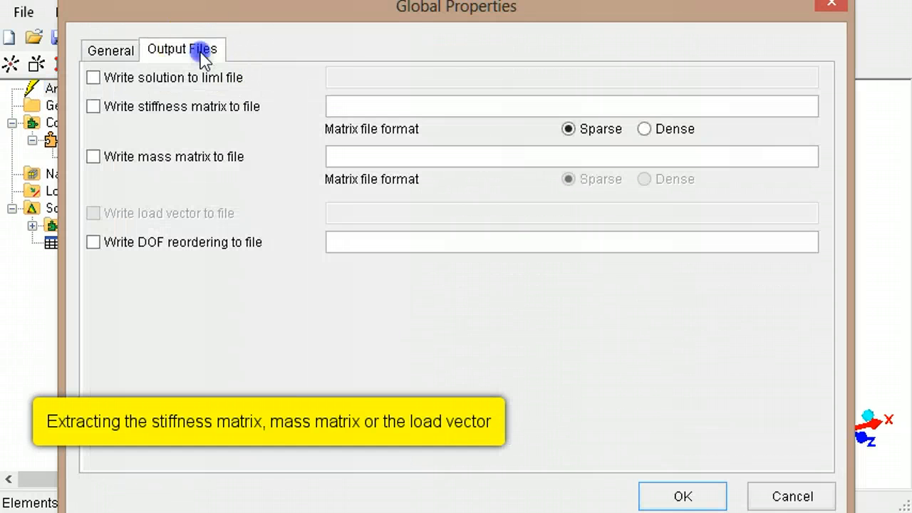
mouse_move(134, 113)
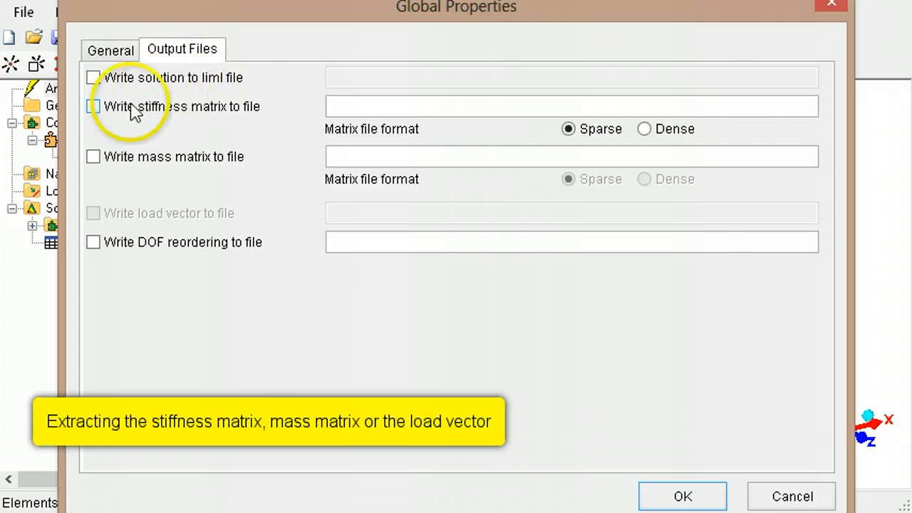
click(92, 106)
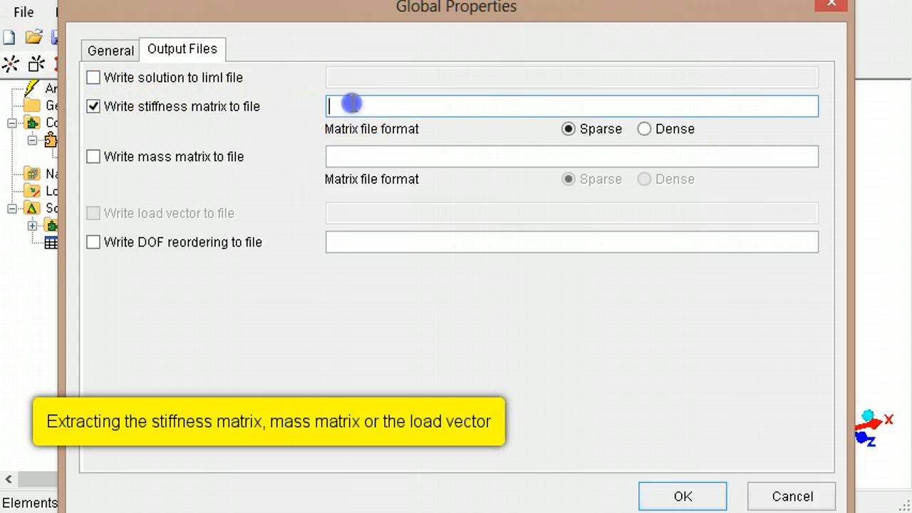
text(stiffn)
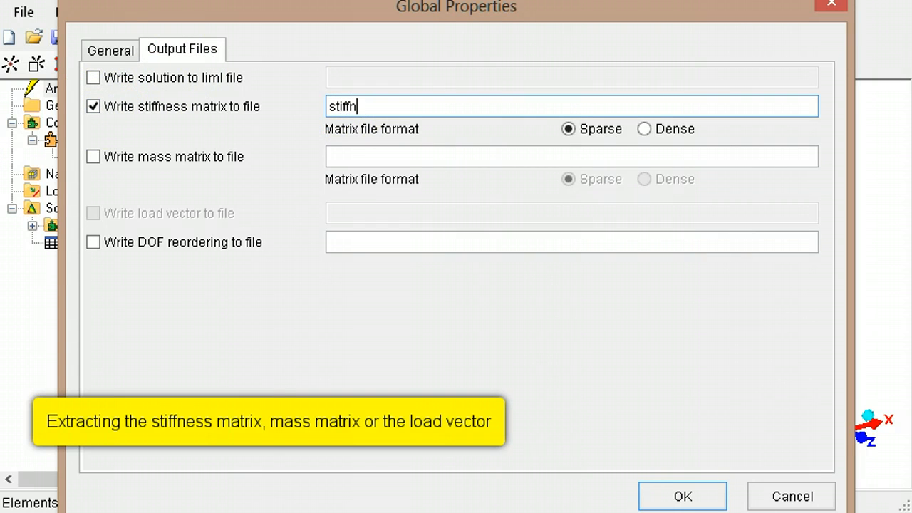
text(ess.txt)
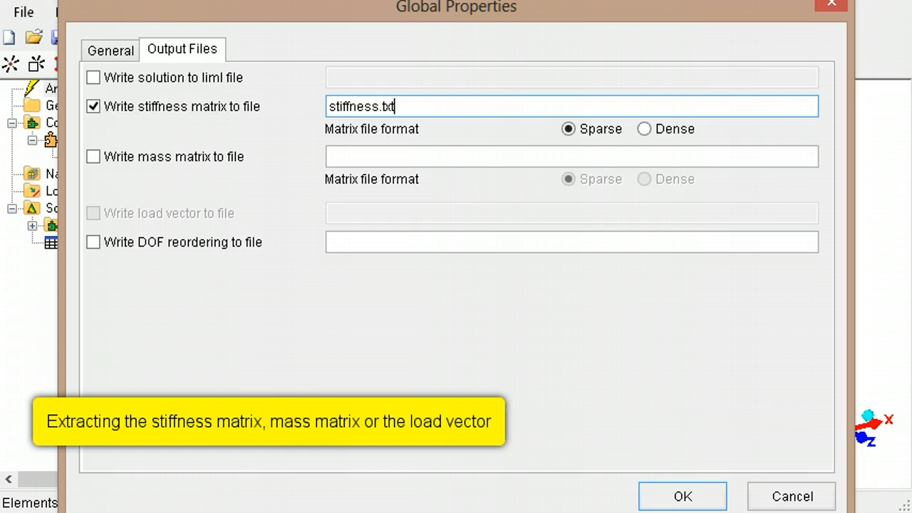
click(93, 156)
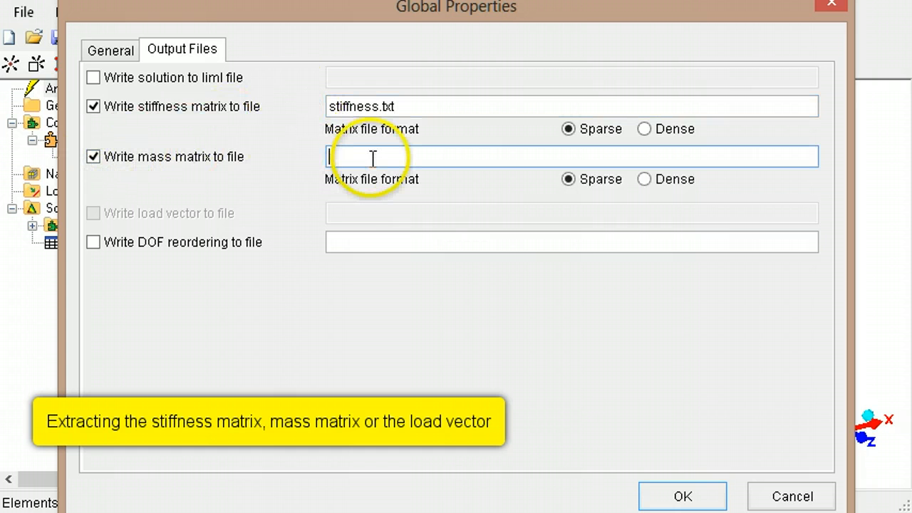
text(mass.txt)
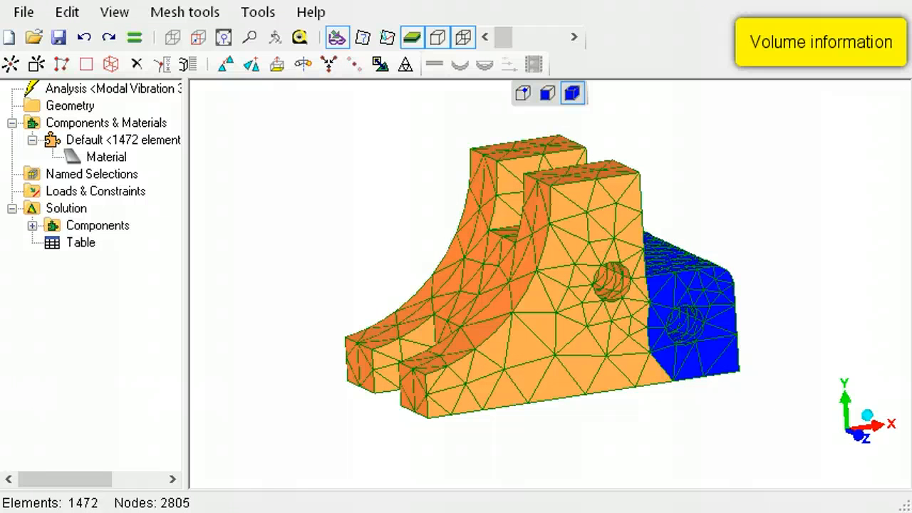
Measure volume of the 467 selected elements (38897.92), then the whole mesh (192788.61)
click(257, 11)
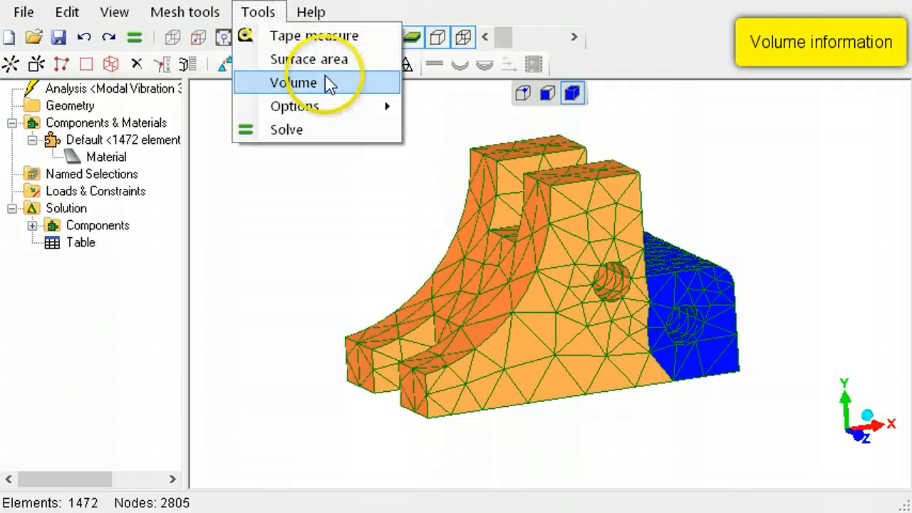
click(289, 83)
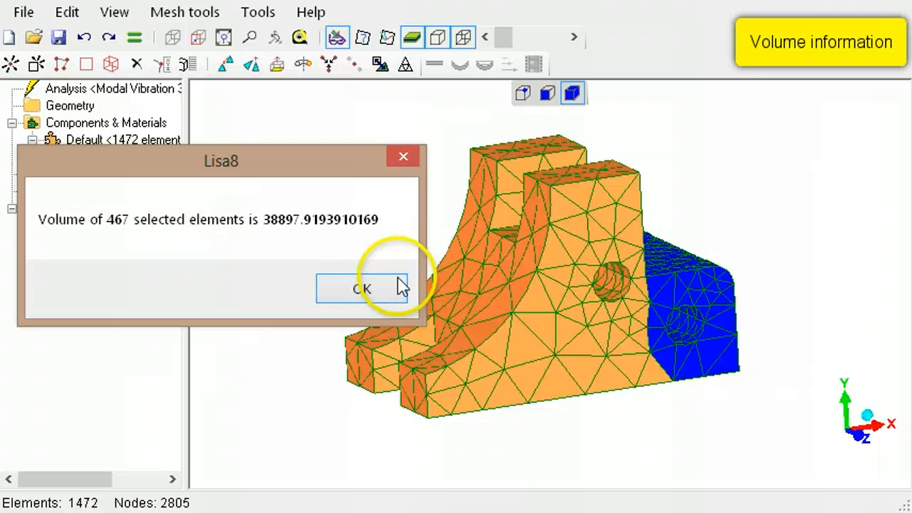
click(361, 289)
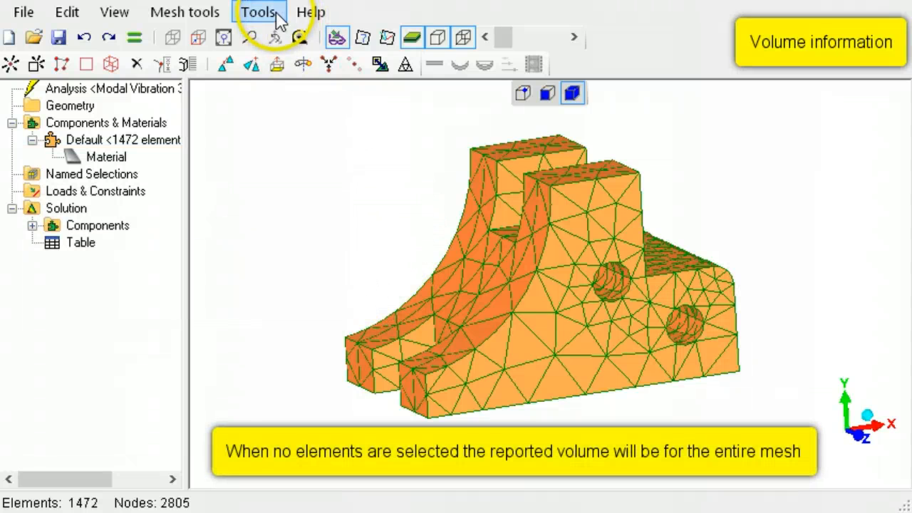
click(258, 11)
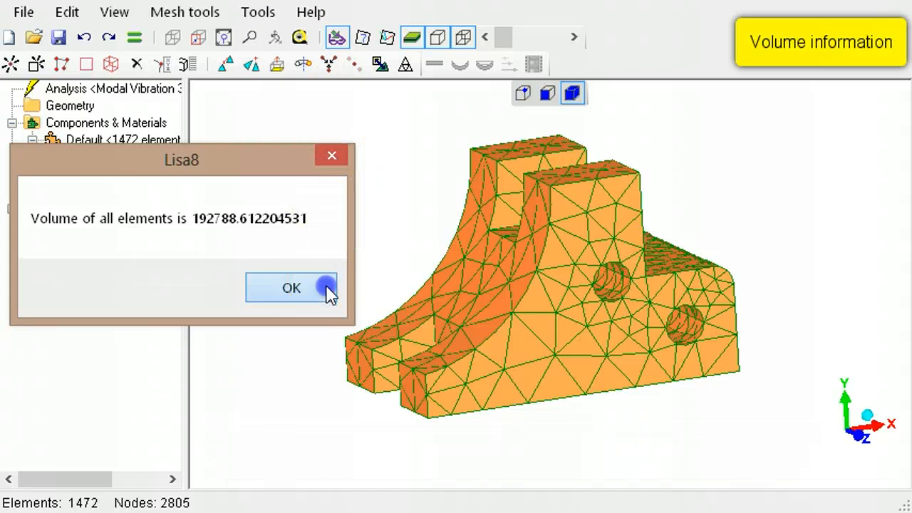
click(291, 288)
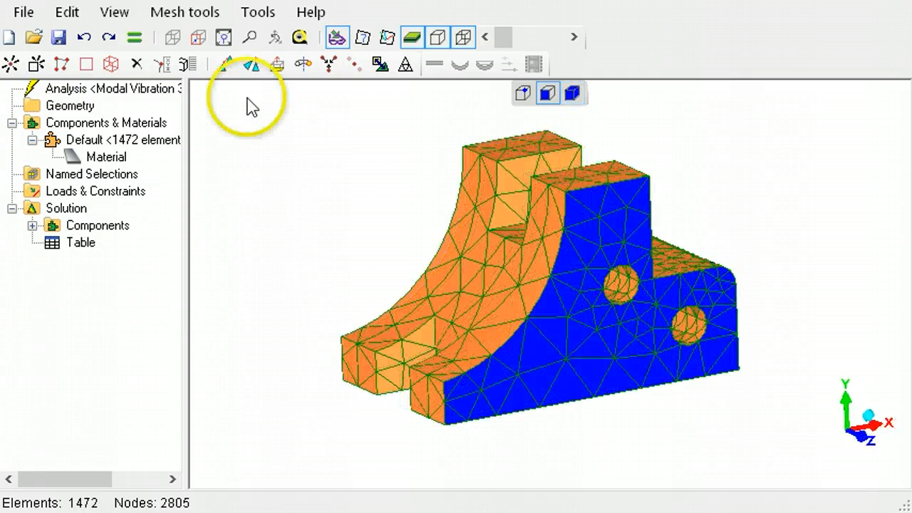
Check the surface area of the 93 selected front faces, reading 3500.65
click(258, 11)
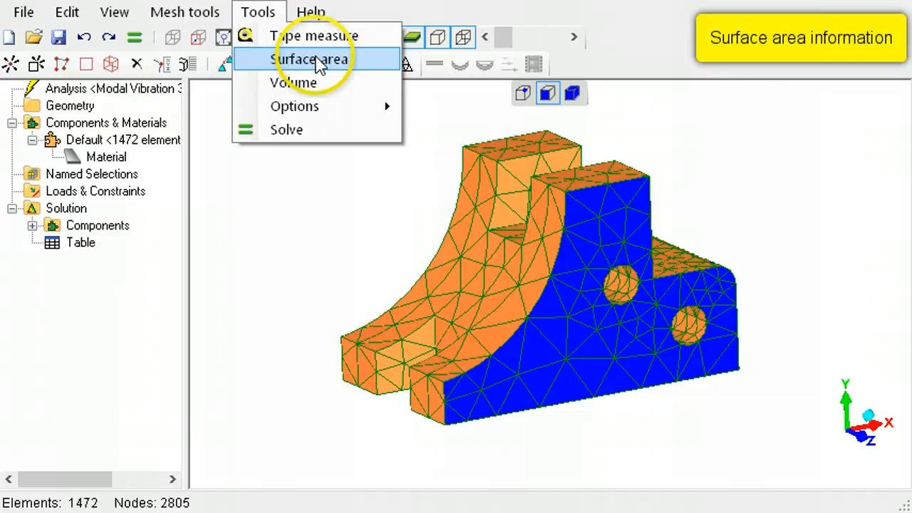
click(312, 58)
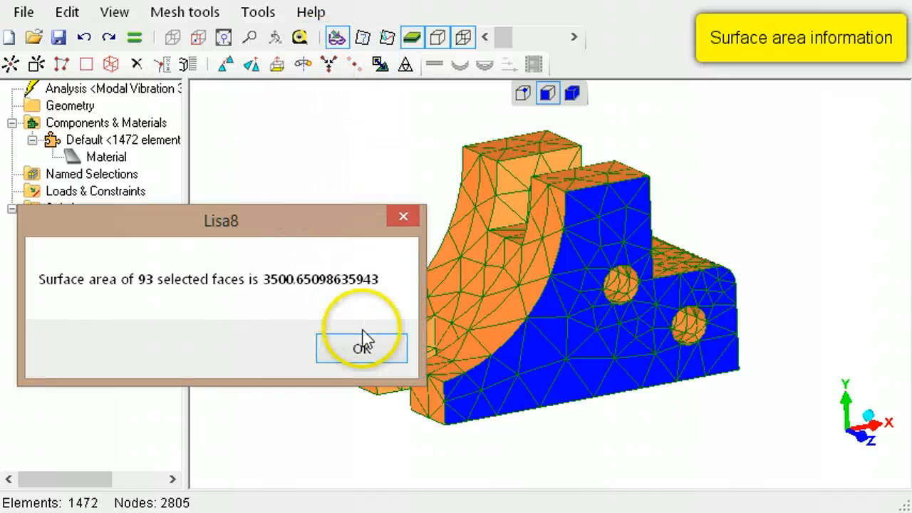
click(364, 348)
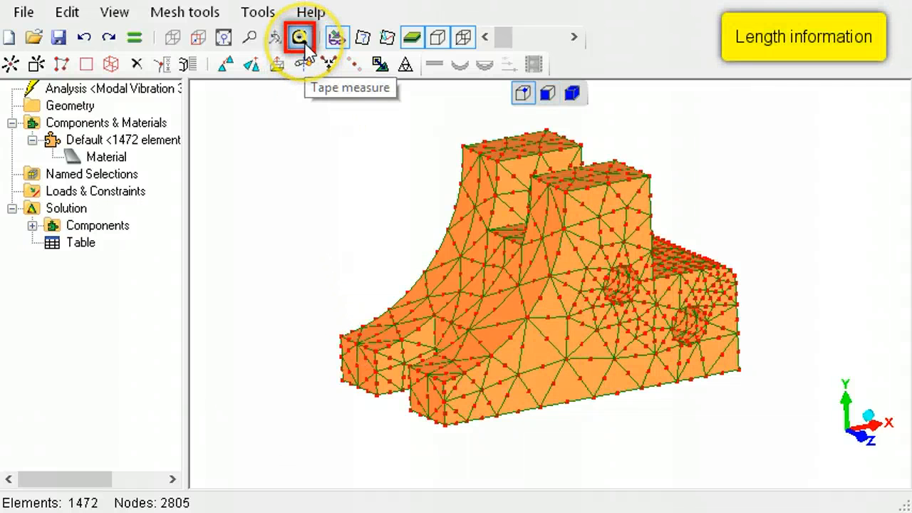
Activate the tape measure and pick the node at the bracket's lower right corner
click(298, 38)
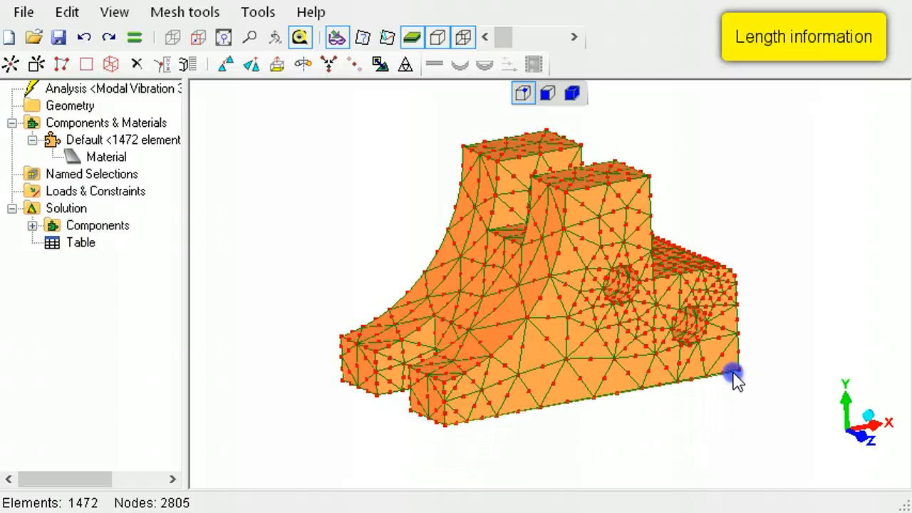
click(735, 382)
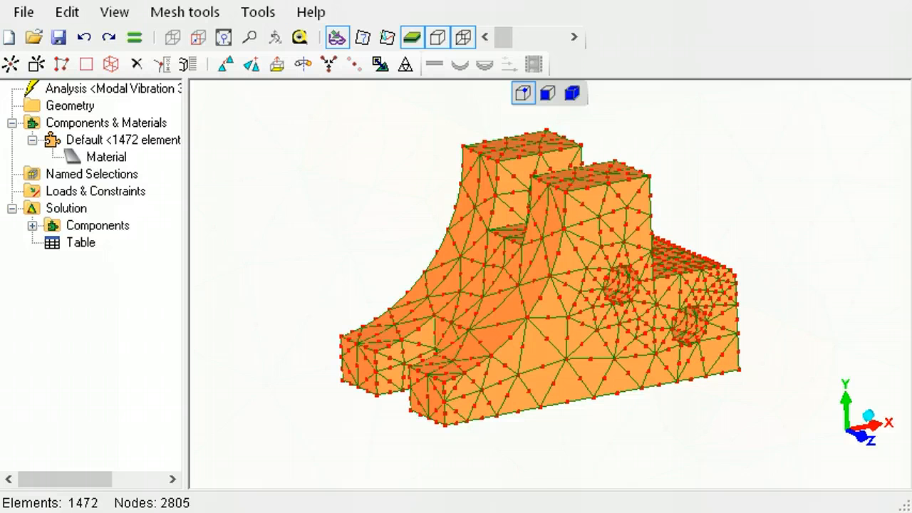
Turn on node and element number labels around the bracket's holes
click(365, 37)
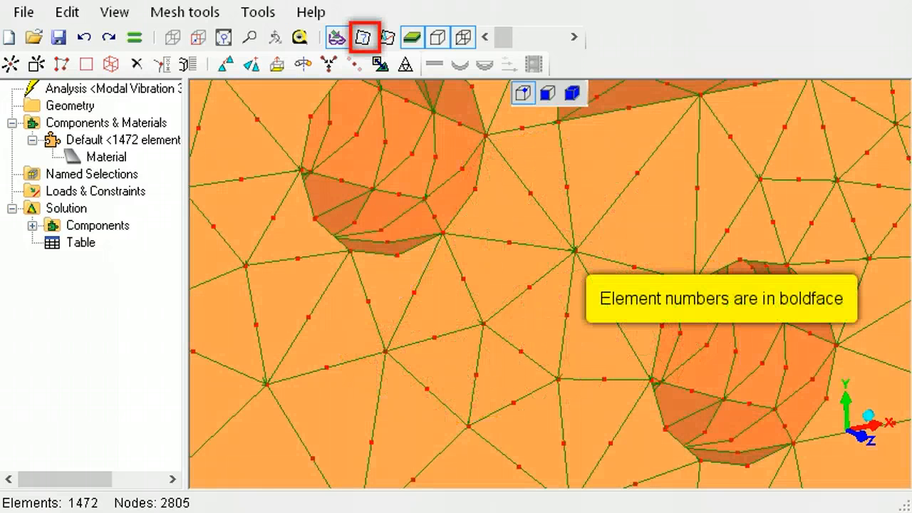
mouse_move(368, 39)
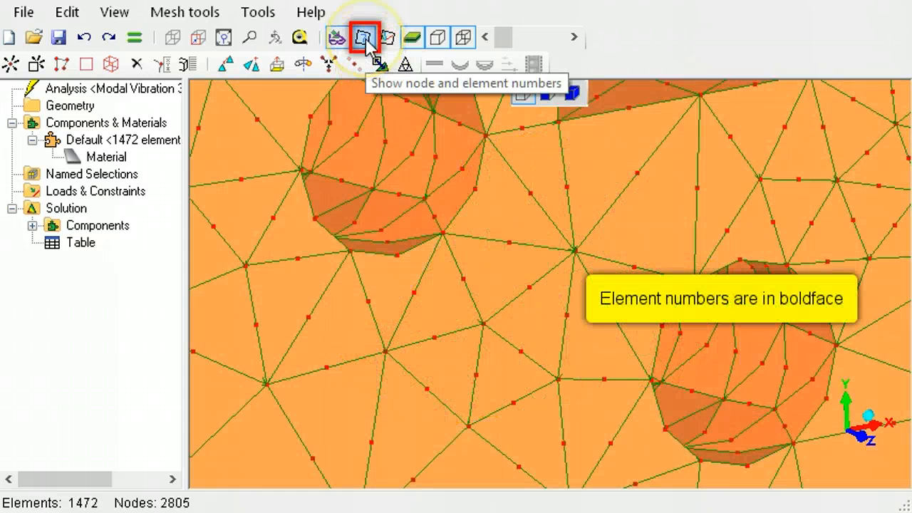
click(364, 37)
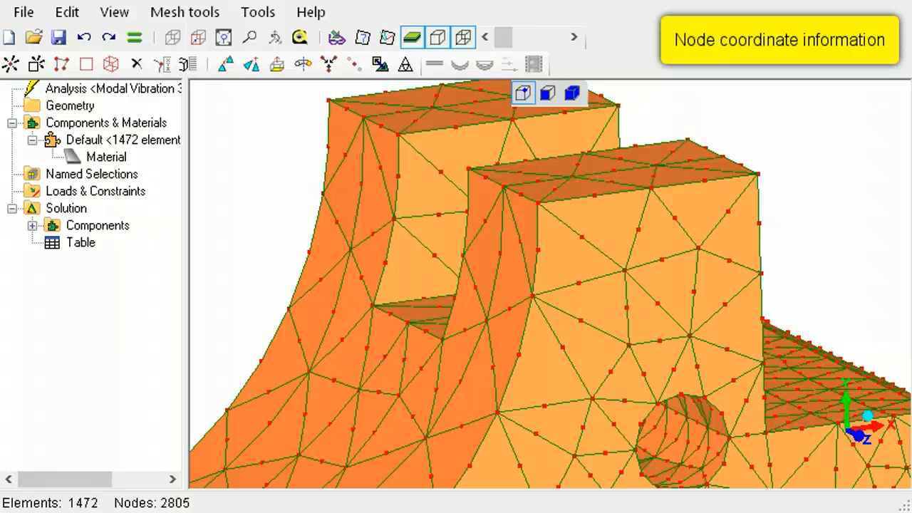
click(396, 137)
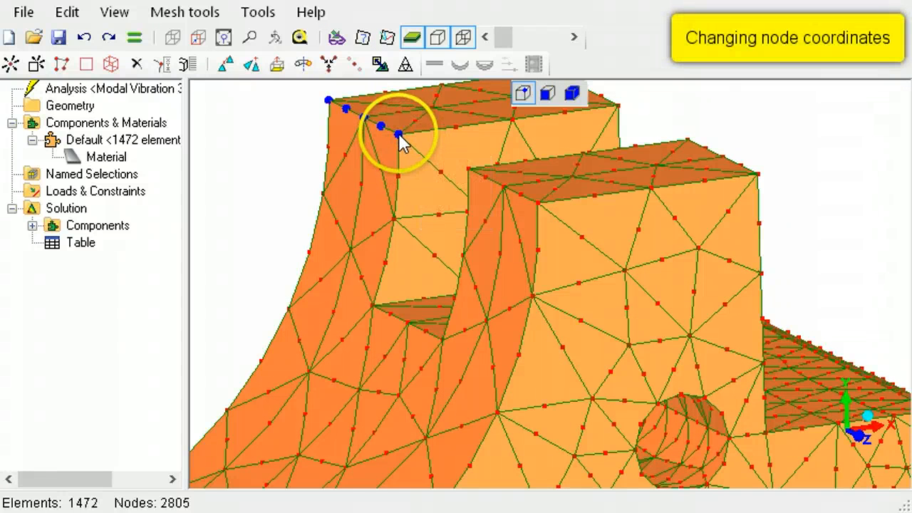
right_click(400, 142)
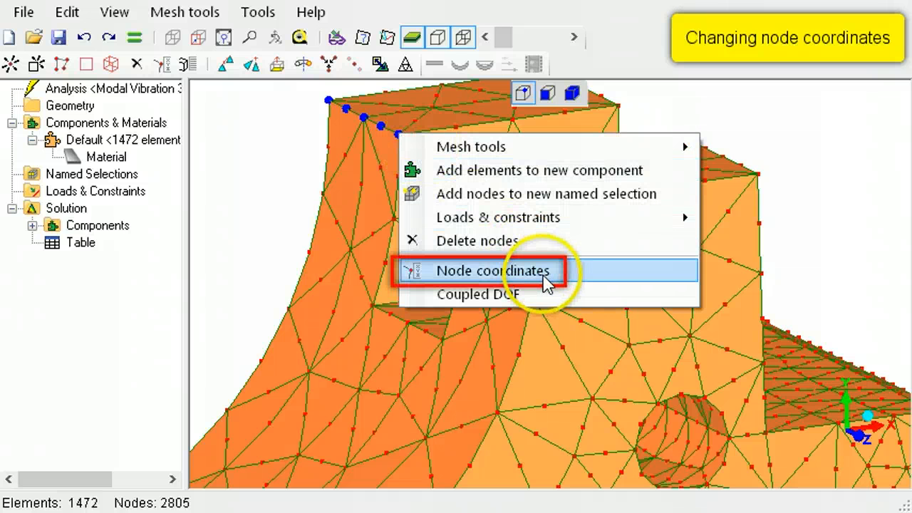
click(497, 271)
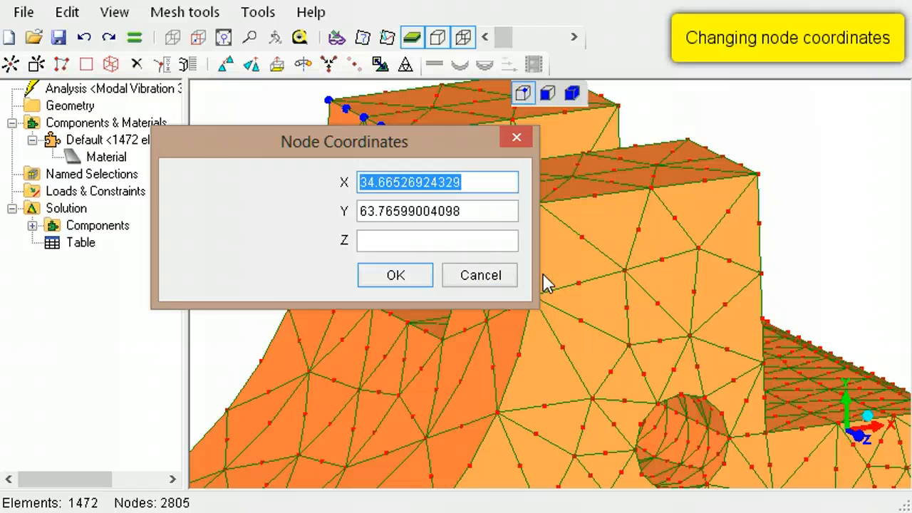
text(38.)
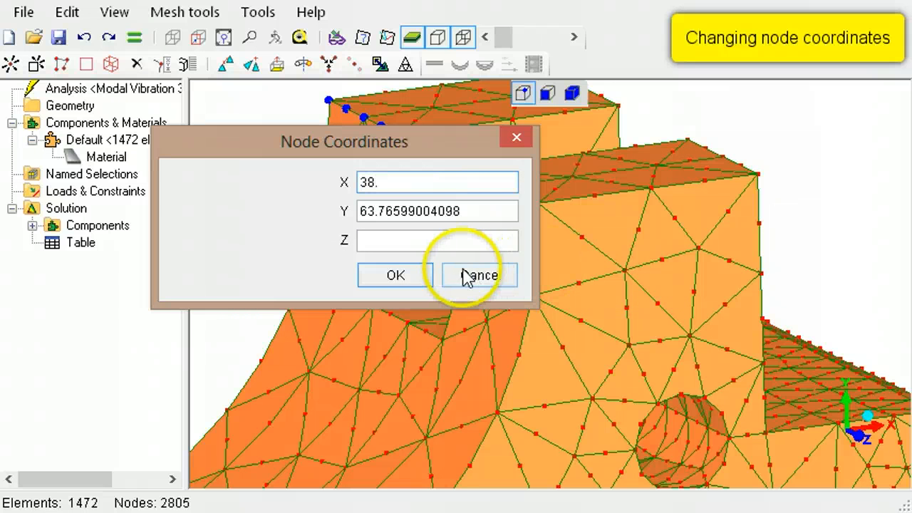
click(479, 274)
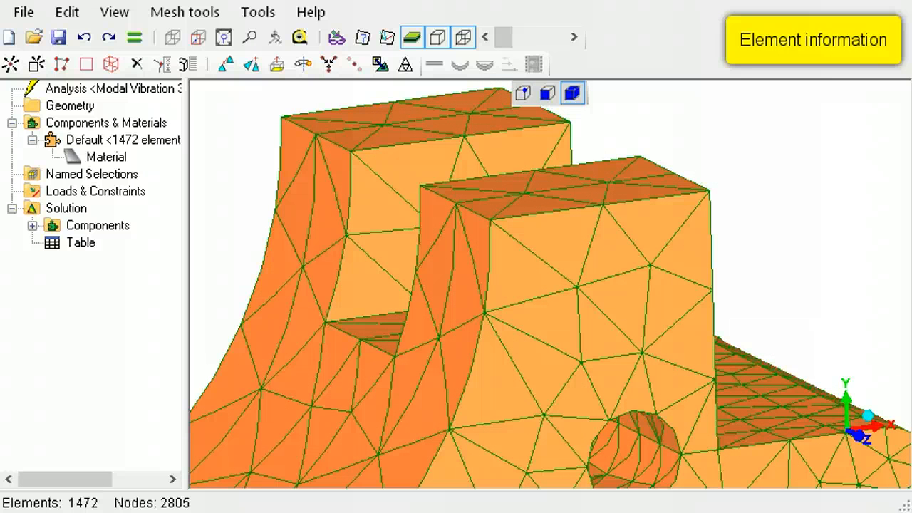
Review element properties of the seven selected tet10 elements on the curved side, then close
click(367, 306)
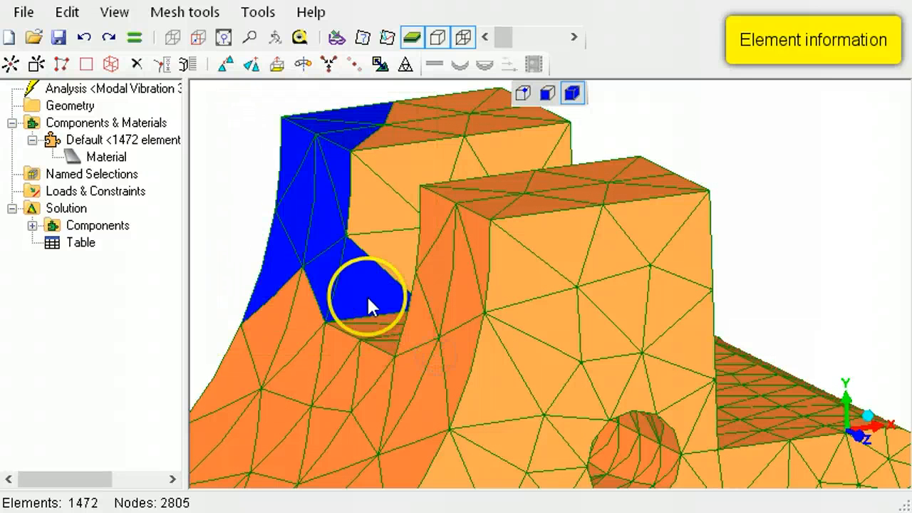
right_click(367, 307)
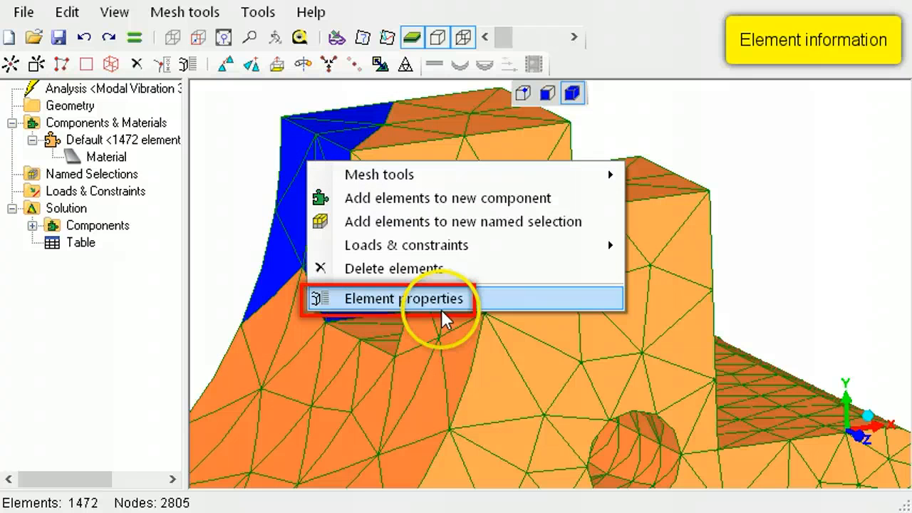
click(404, 298)
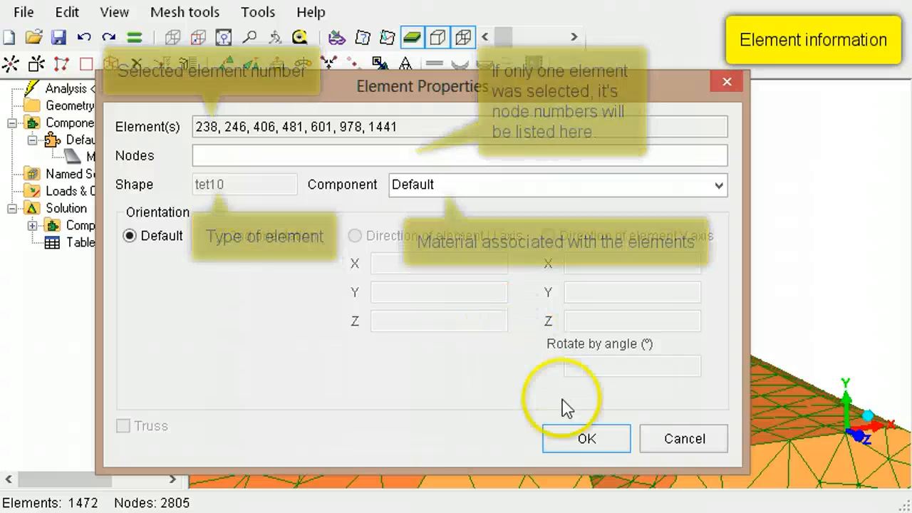
click(587, 438)
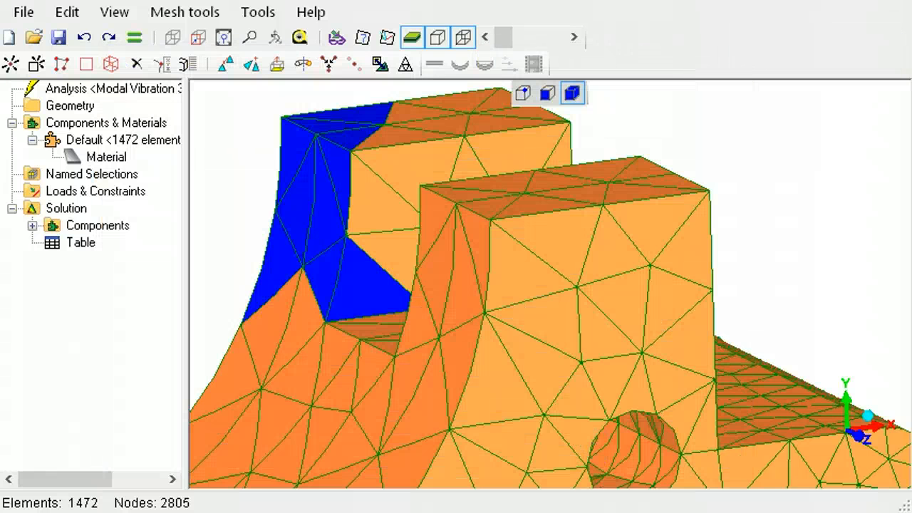